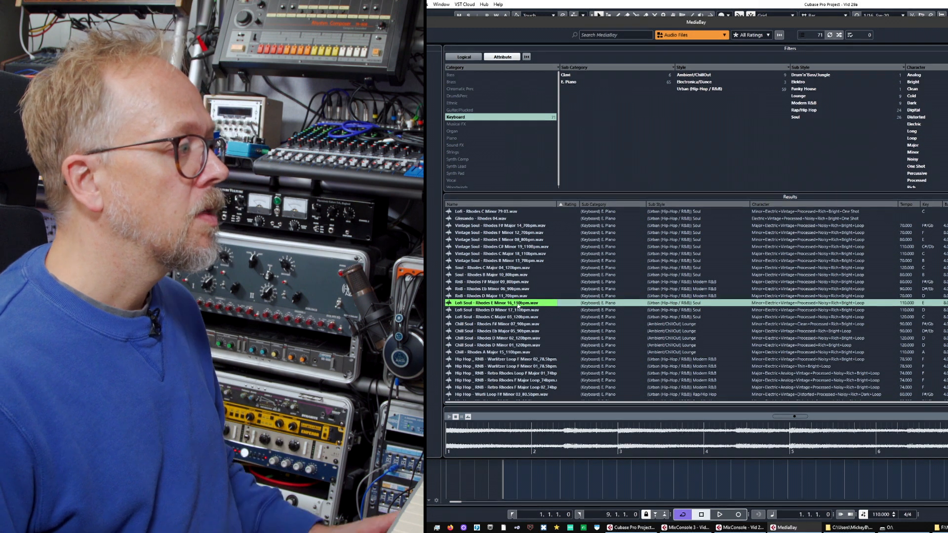
# - Audition the Rhodes loops in the browser, settle on Lofi Soul Rhodes E Minor 110bpm and bring up its file actions
pyautogui.click(496, 295)
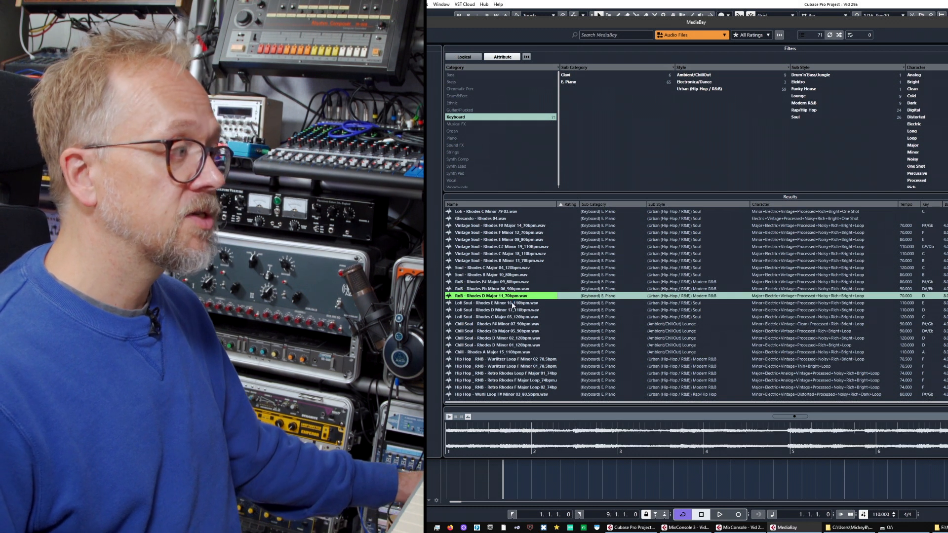
pyautogui.click(513, 302)
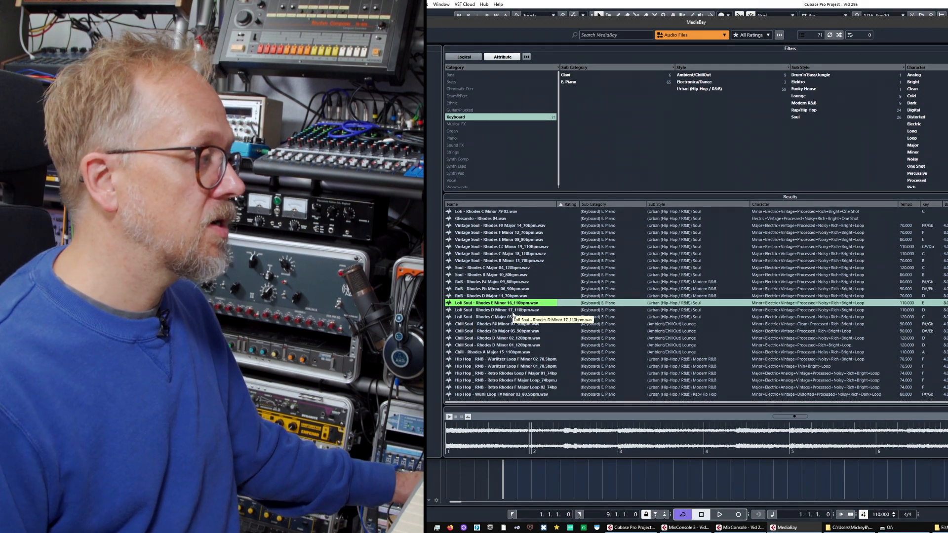
pyautogui.click(495, 309)
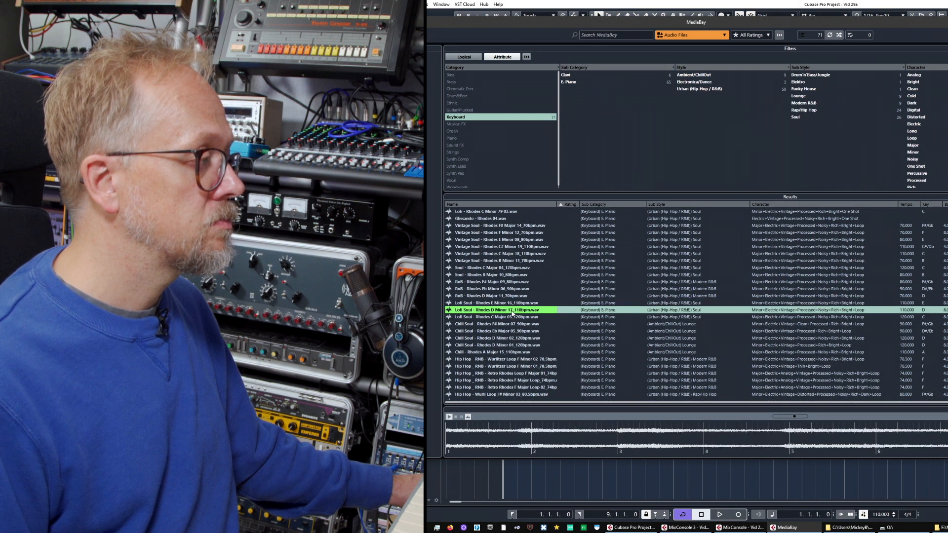
pyautogui.click(495, 303)
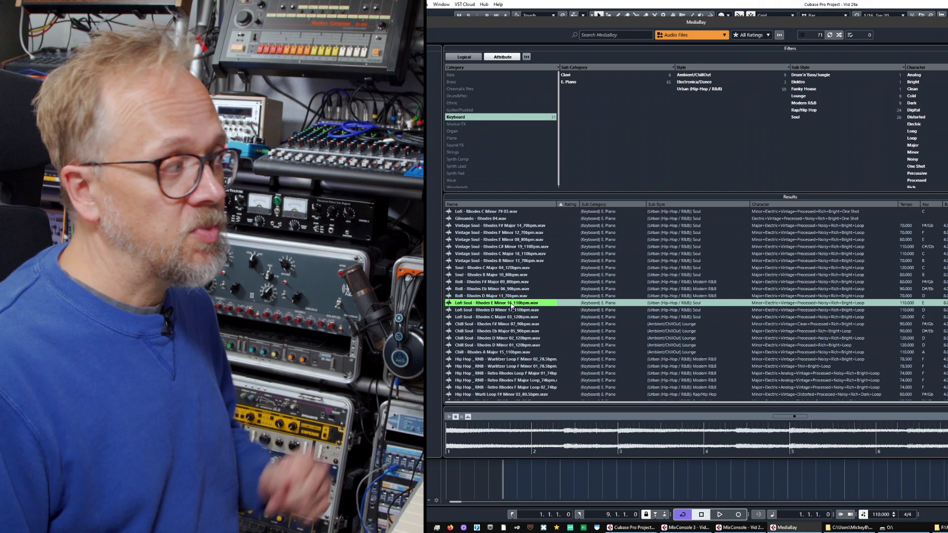
pyautogui.rightClick(512, 302)
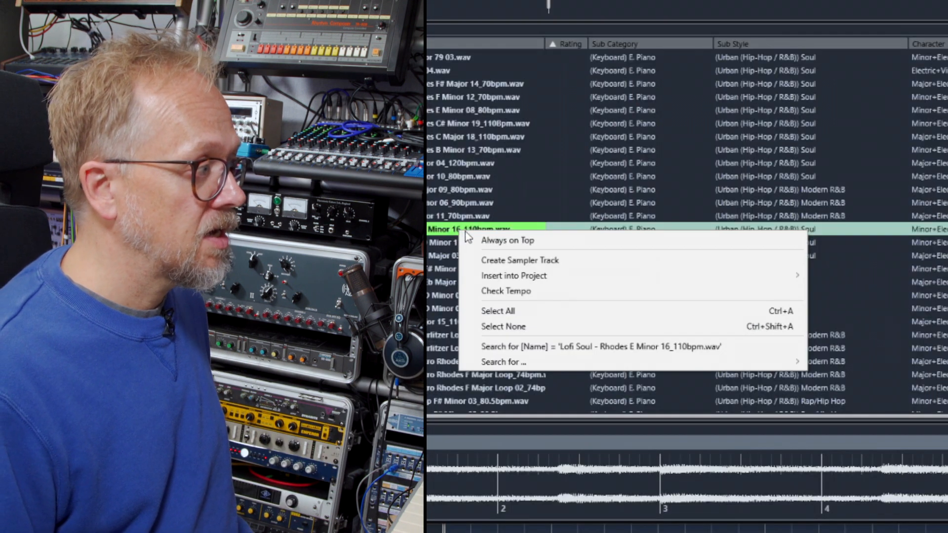
pyautogui.moveTo(513, 275)
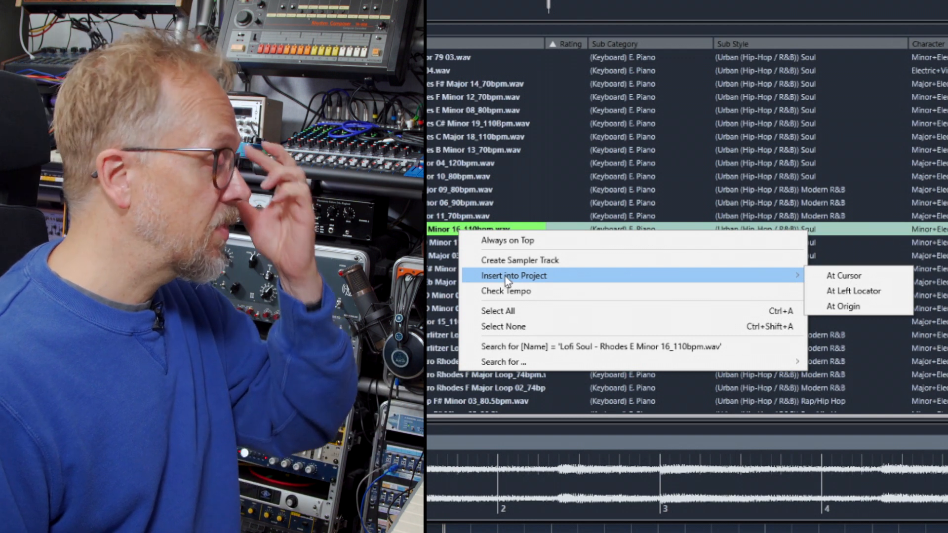
pyautogui.moveTo(513, 260)
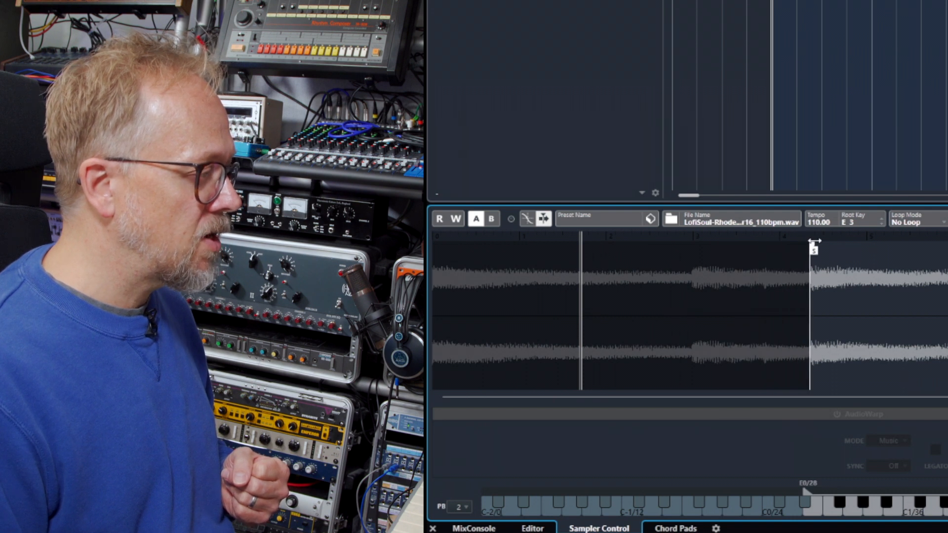
pyautogui.moveTo(815, 242)
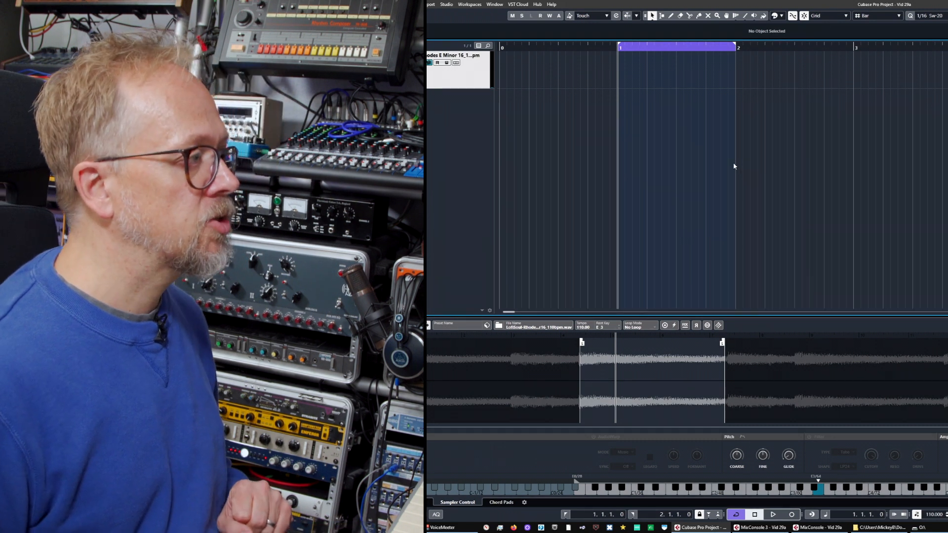
# - Trim the sample's start and end in Sampler Control and record a one-bar take of notes
pyautogui.click(772, 514)
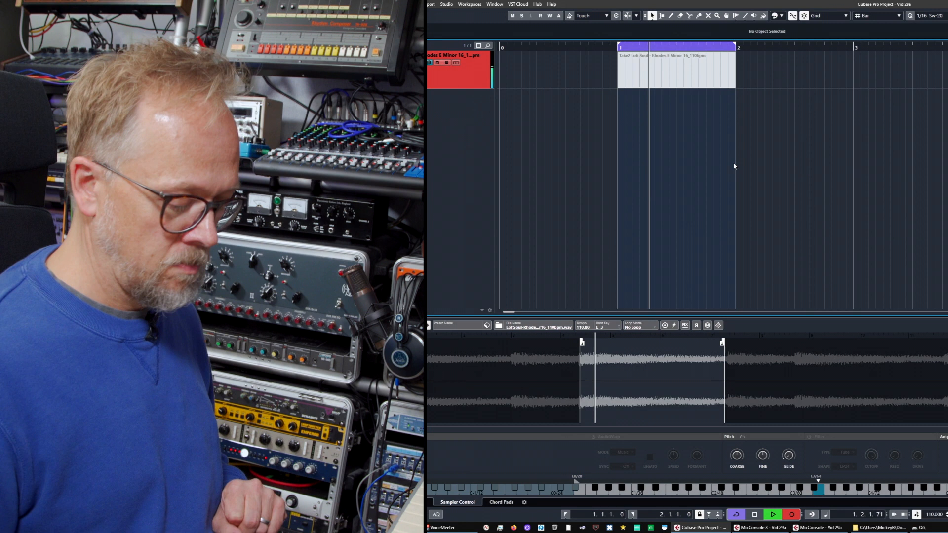
pyautogui.click(677, 65)
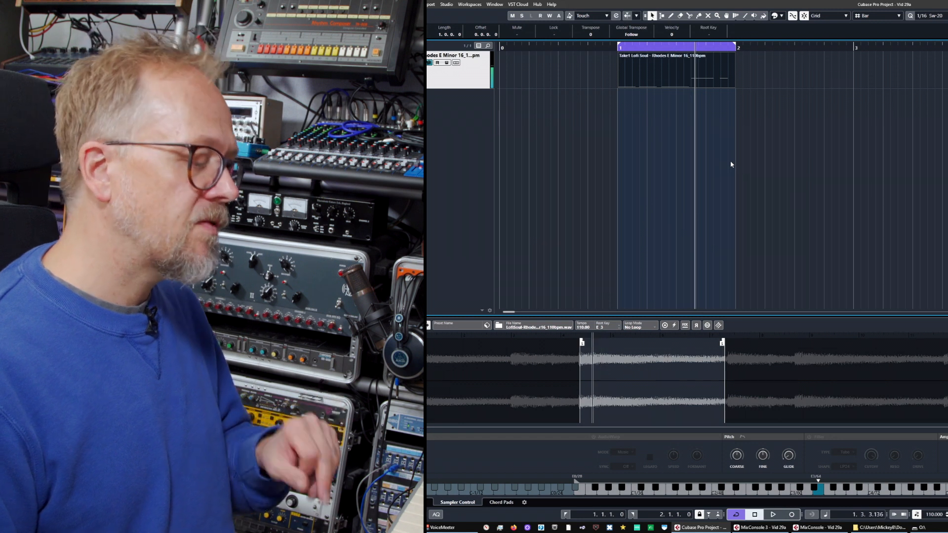
pyautogui.moveTo(687, 100)
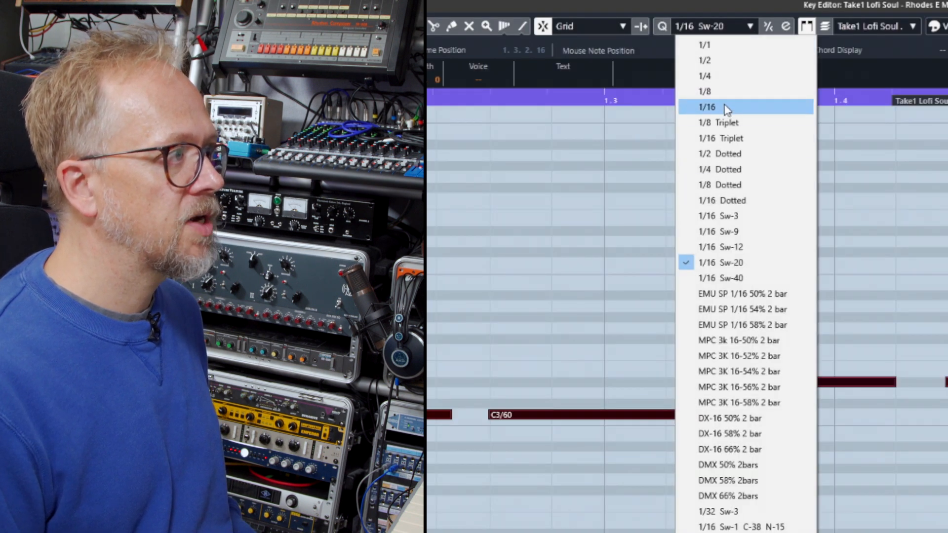
# - Quantize the notes to 1/16, even the second note's velocity and the last note's length
pyautogui.click(704, 107)
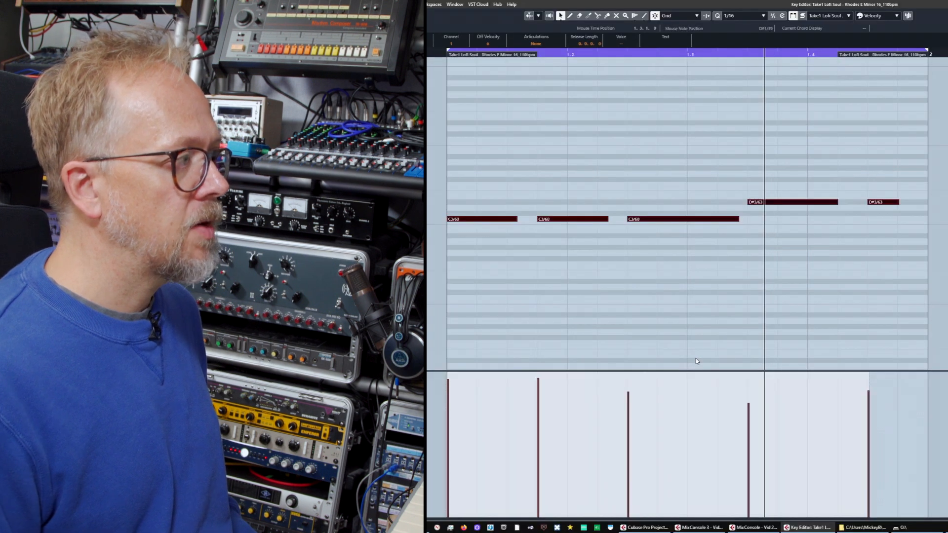
pyautogui.moveTo(715, 307)
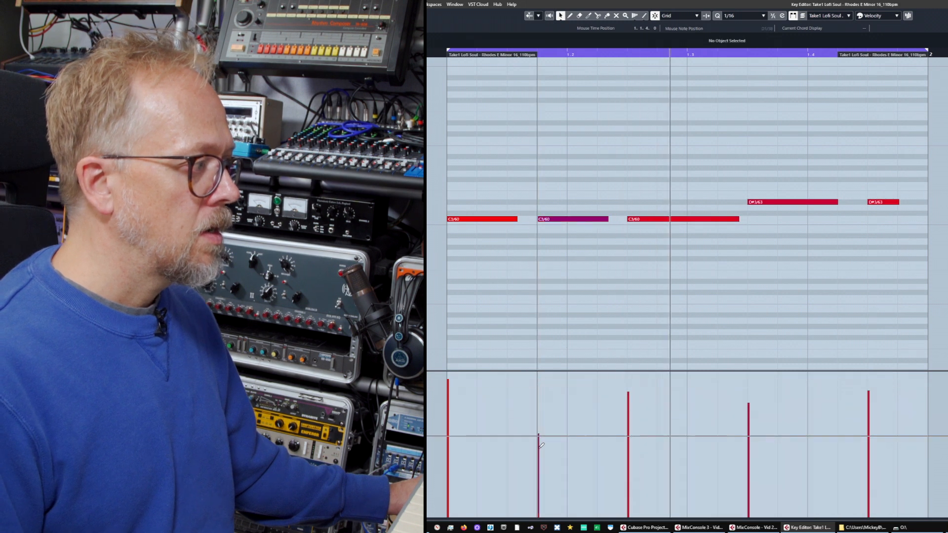
pyautogui.click(571, 219)
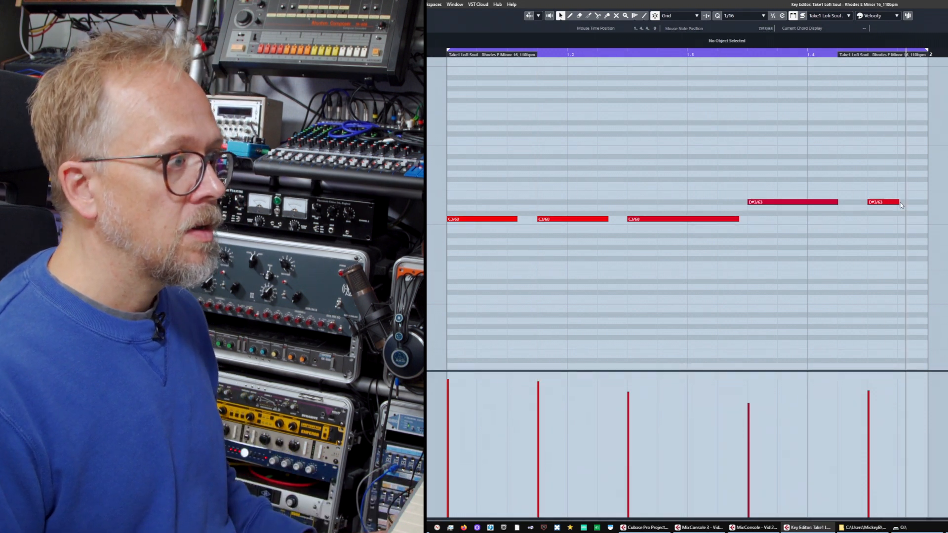
pyautogui.click(880, 202)
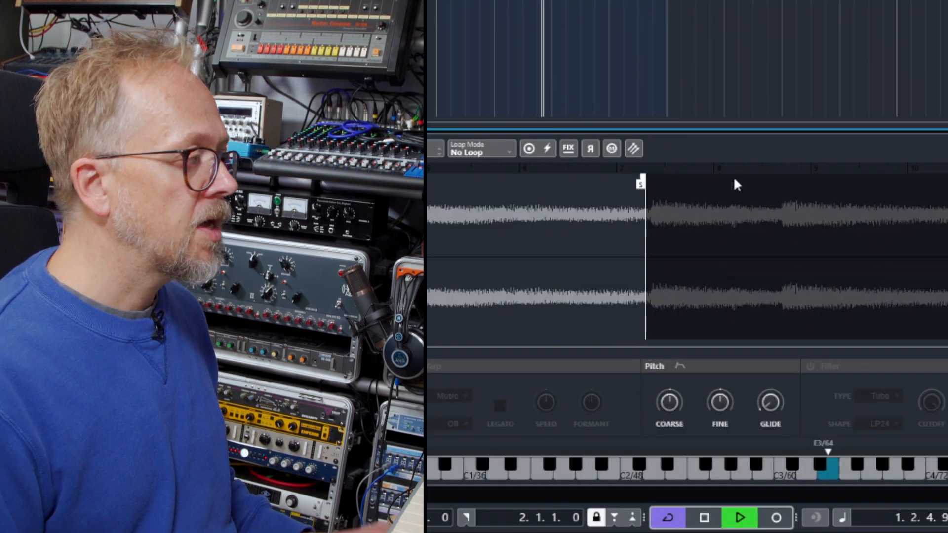
pyautogui.moveTo(833, 146)
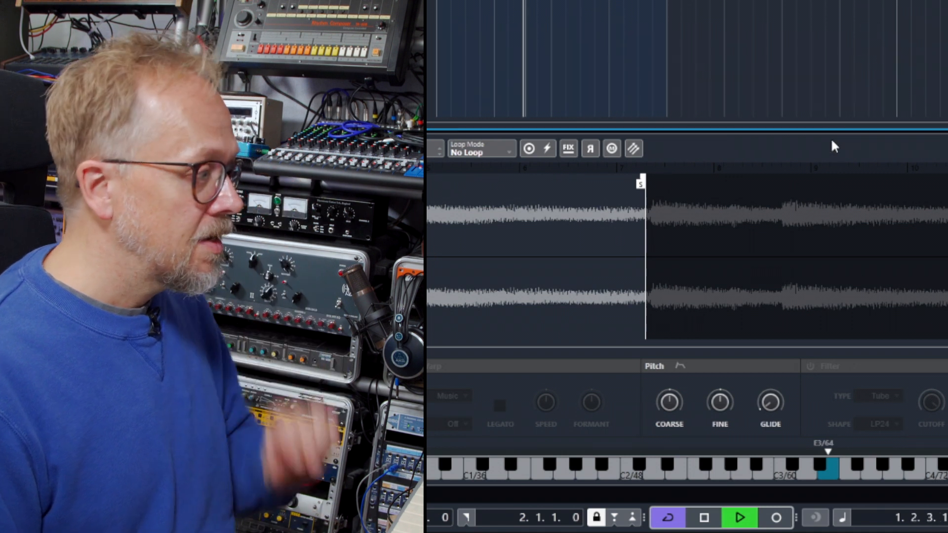
# - Check the Coarse pitch, shape a sustain Amp envelope with ~0.25 s release, and enable the filter
pyautogui.click(740, 516)
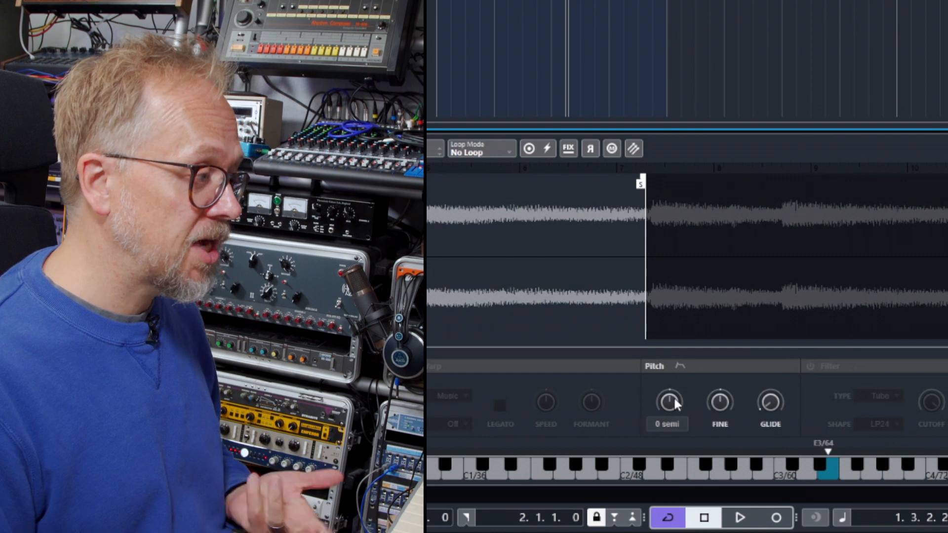
pyautogui.click(740, 517)
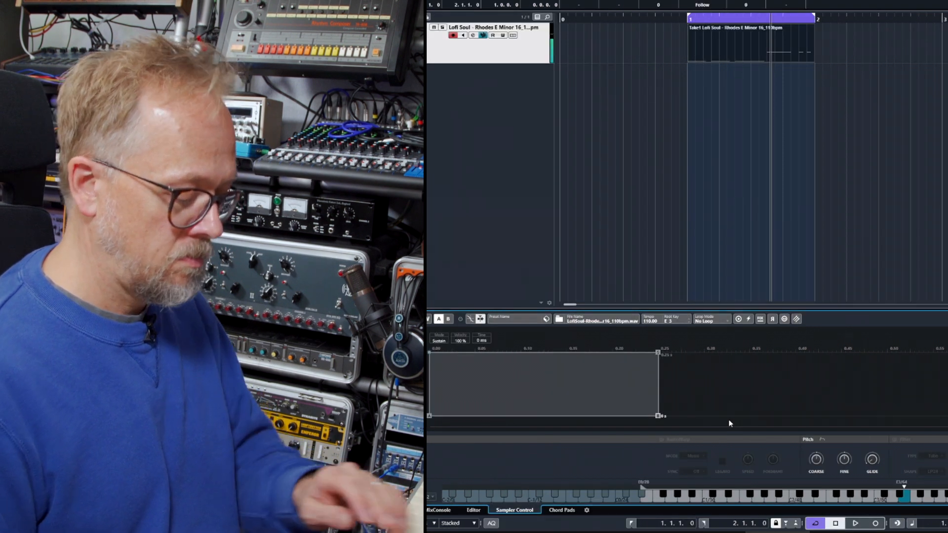
pyautogui.click(855, 524)
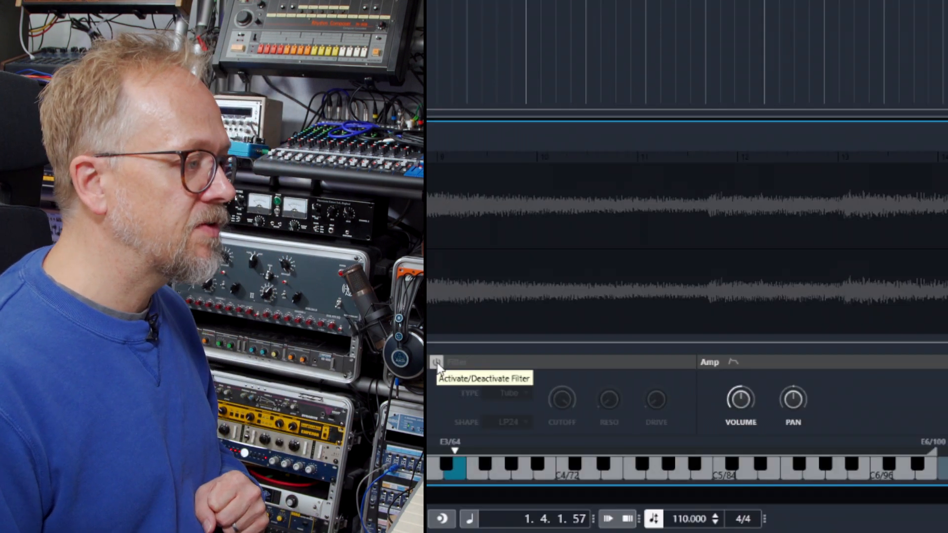
pyautogui.click(436, 362)
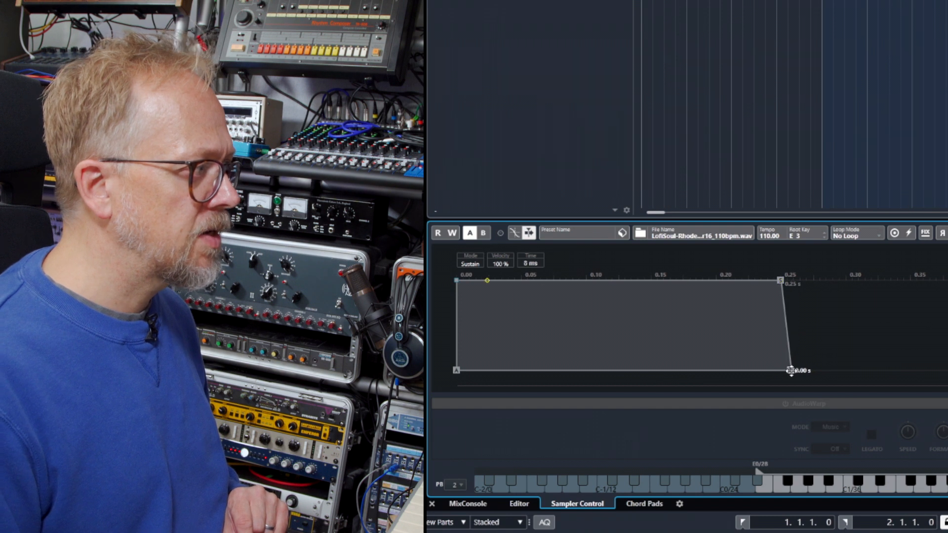
pyautogui.moveTo(521, 233)
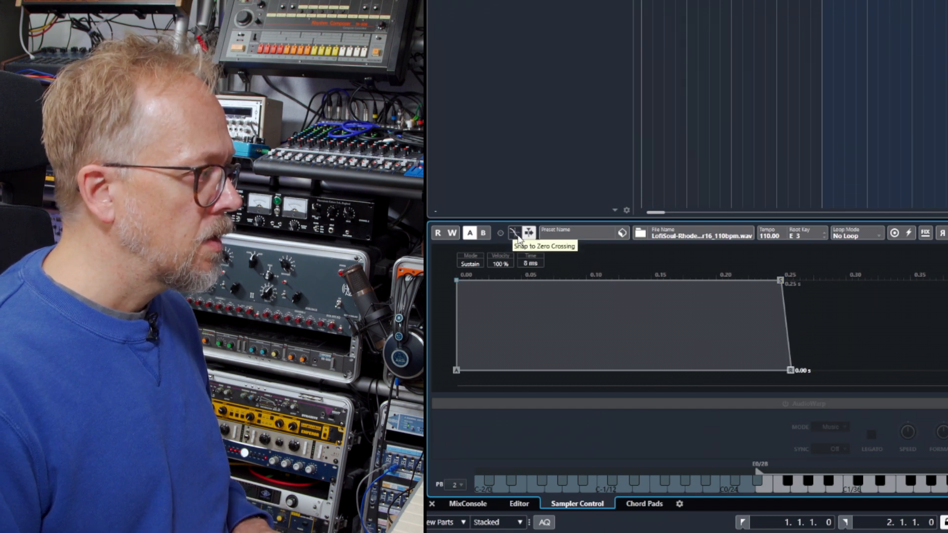
pyautogui.moveTo(936, 399)
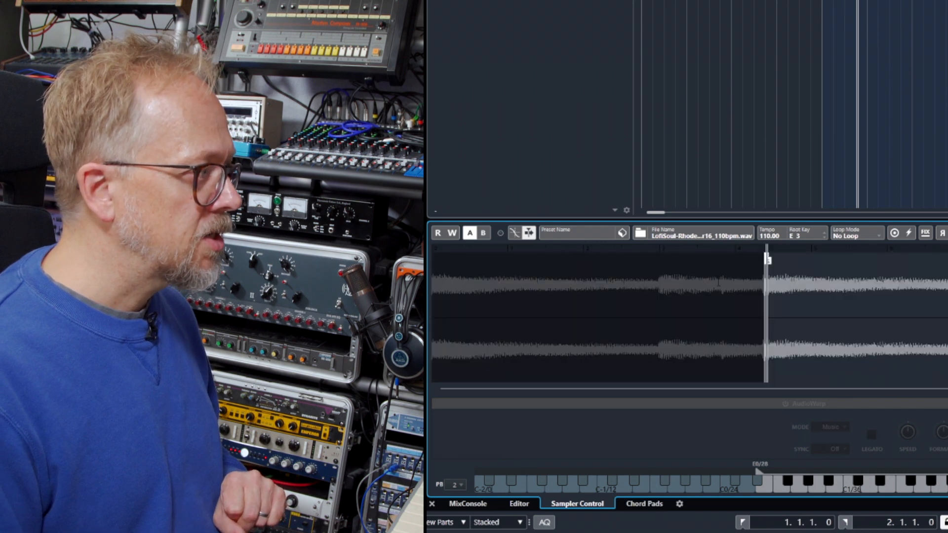
pyautogui.moveTo(515, 233)
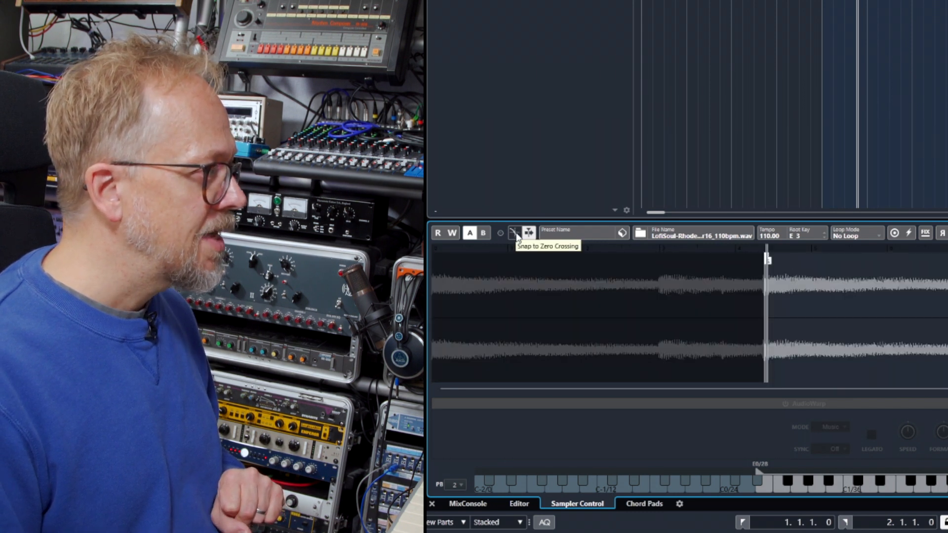